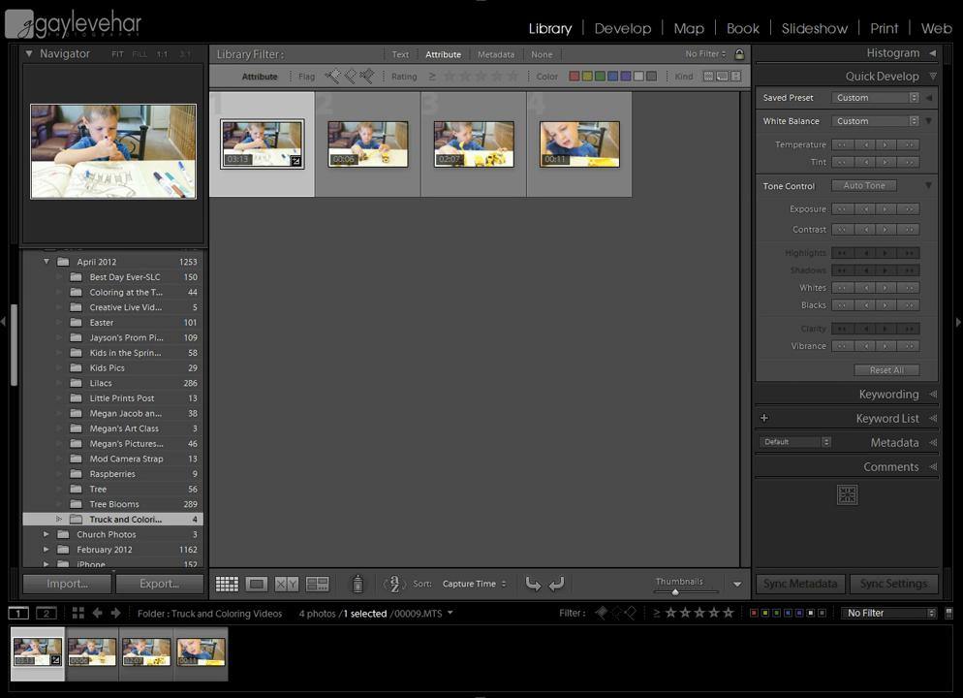
{"action": "mouse_move", "coordinate": [279, 388]}
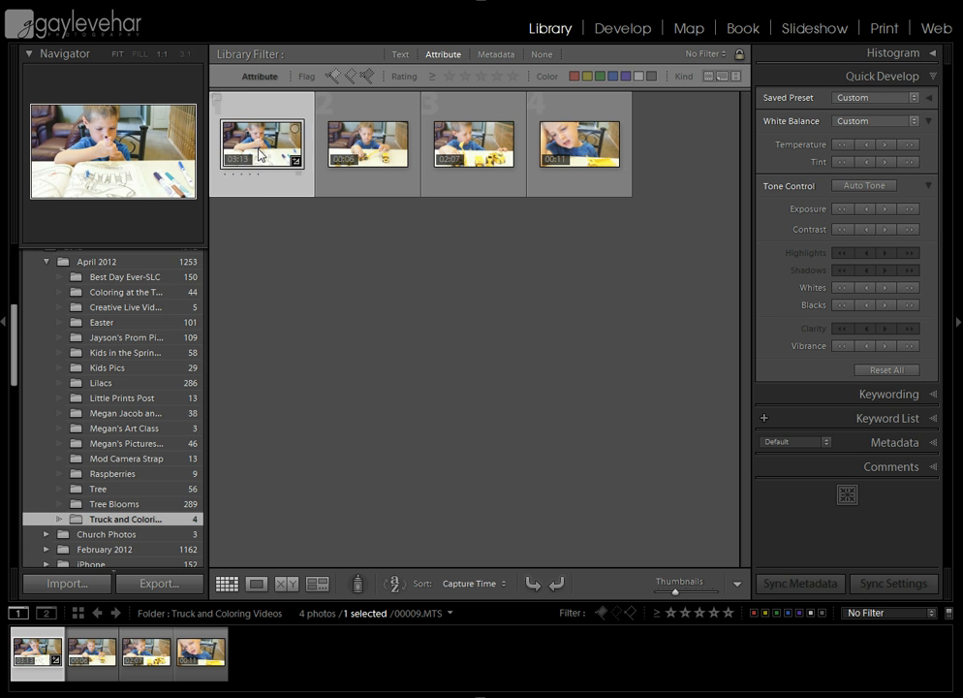
{"action": "mouse_move", "coordinate": [262, 144]}
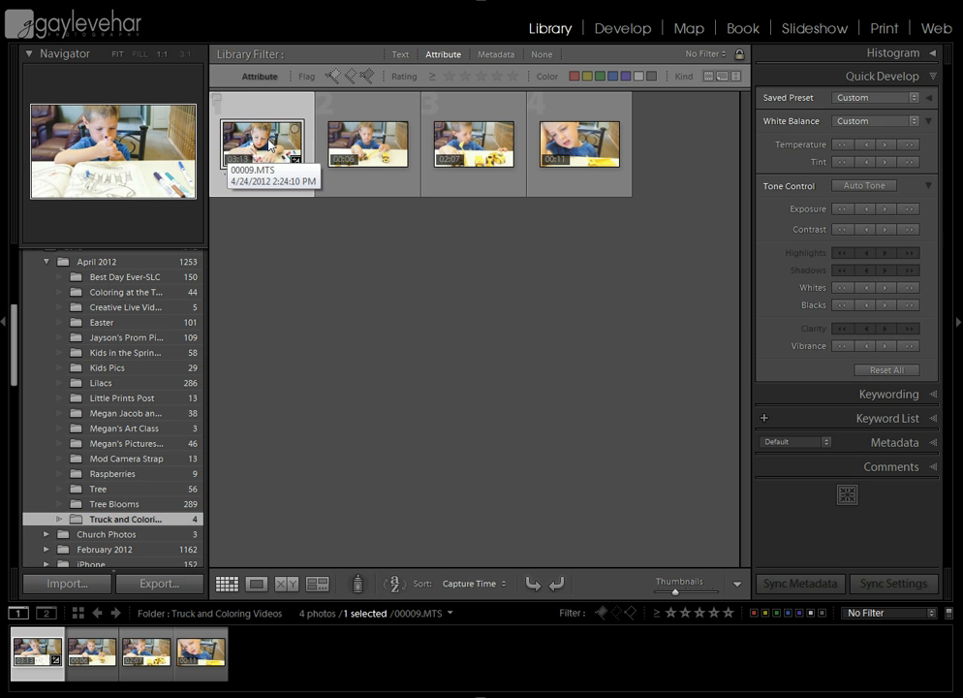
{"action": "mouse_move", "coordinate": [262, 148]}
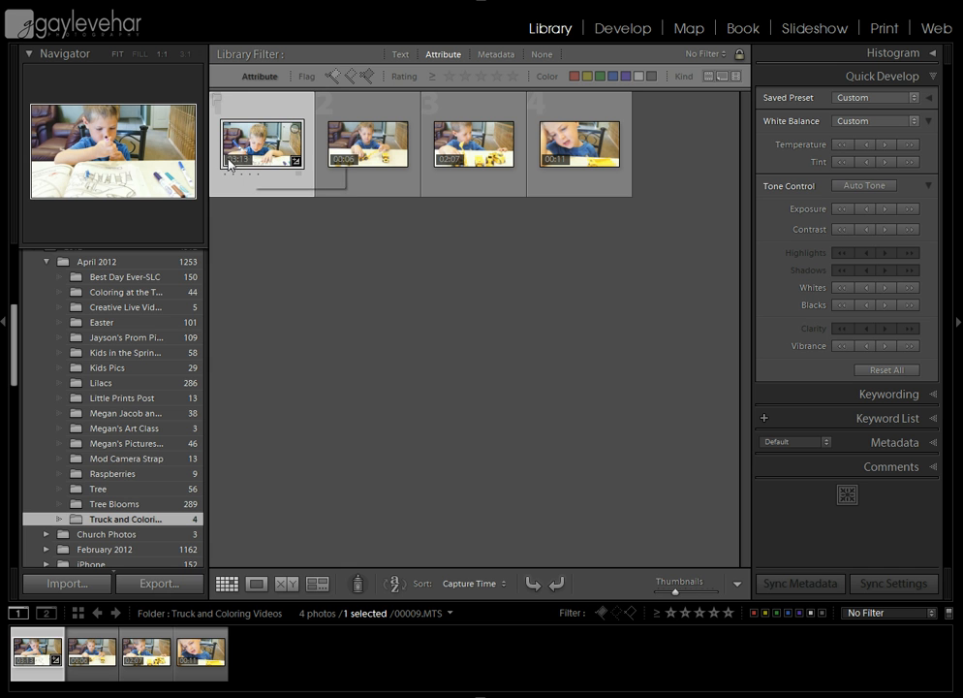
{"action": "mouse_move", "coordinate": [242, 171]}
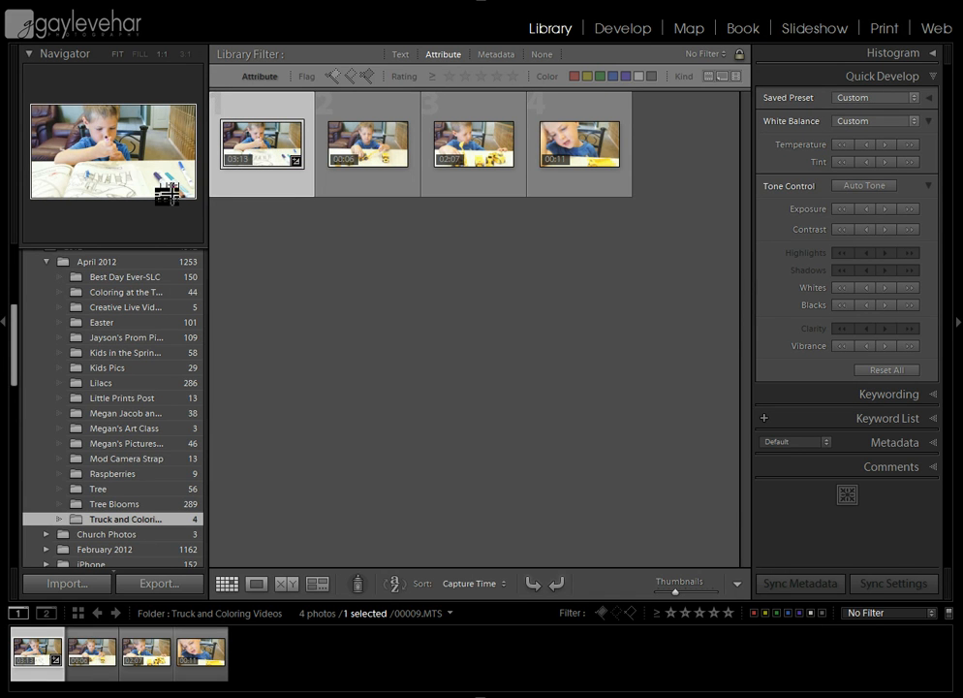
{"action": "mouse_move", "coordinate": [256, 582]}
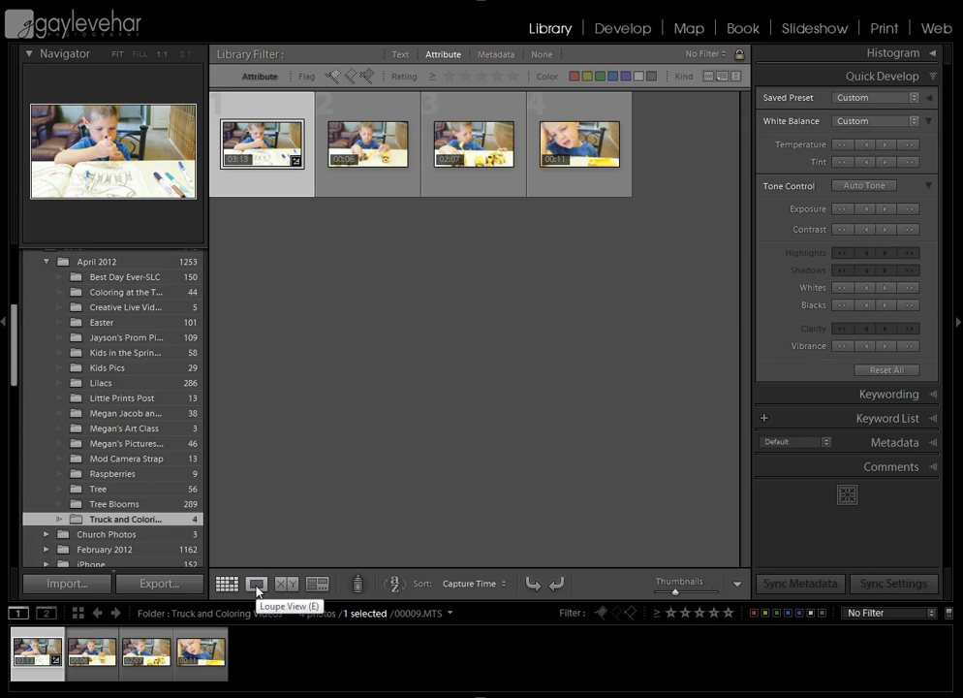
Step: Show clip 00009.MTS by itself in Loupe view for playback
{"action": "left_click", "coordinate": [256, 583]}
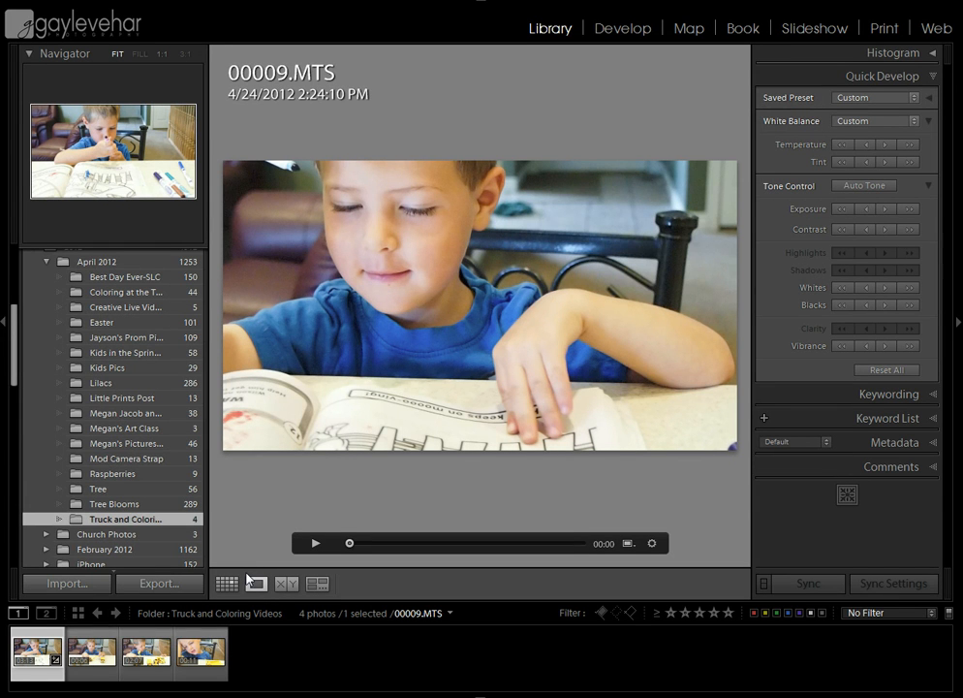
{"action": "mouse_move", "coordinate": [320, 492]}
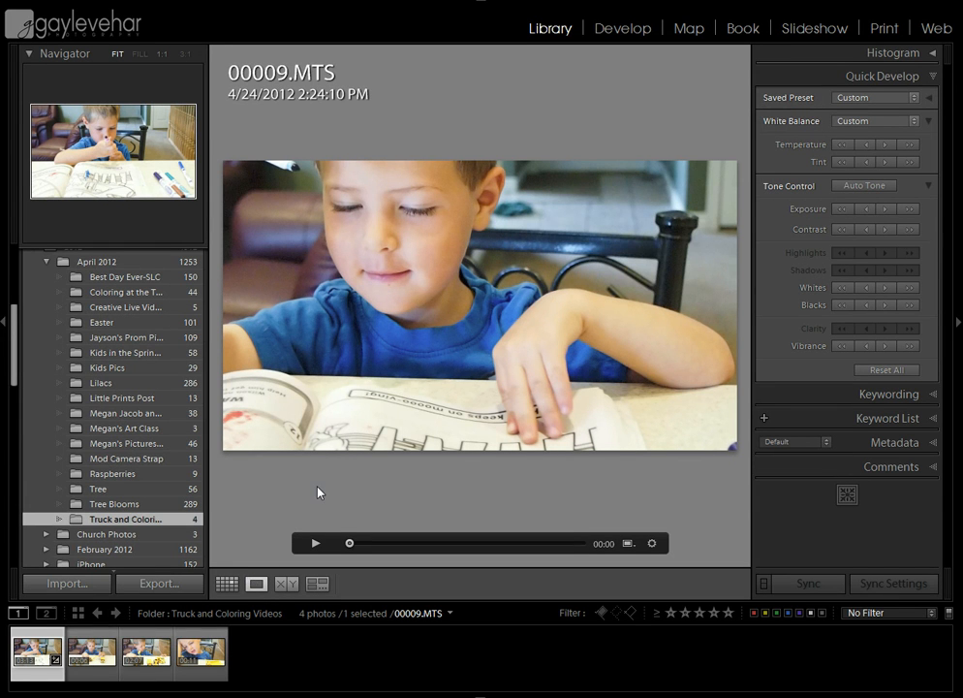
{"action": "mouse_move", "coordinate": [355, 507]}
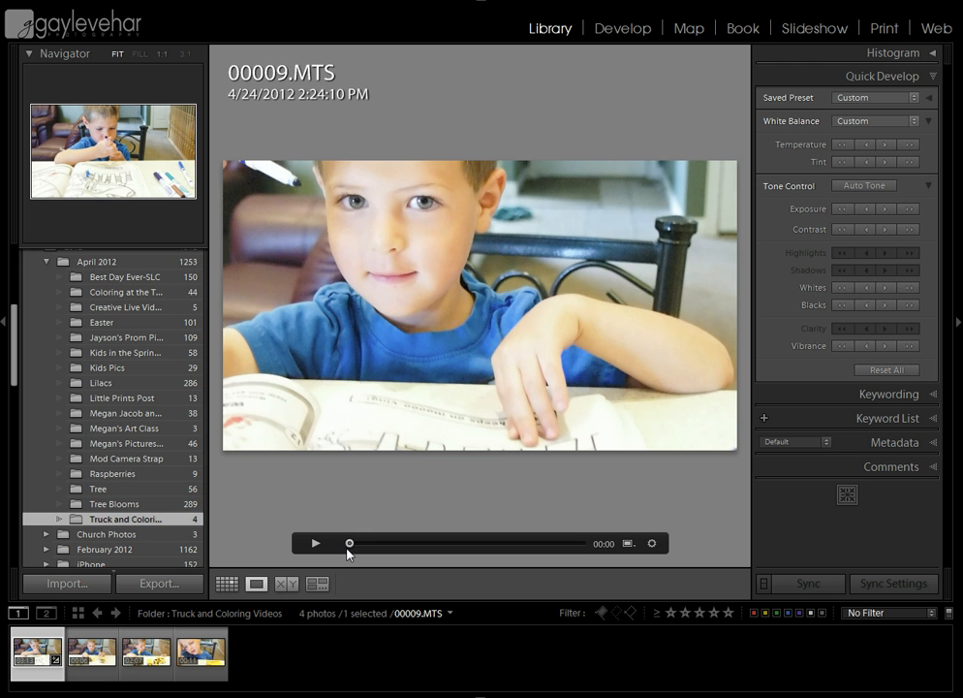
{"action": "mouse_move", "coordinate": [334, 558]}
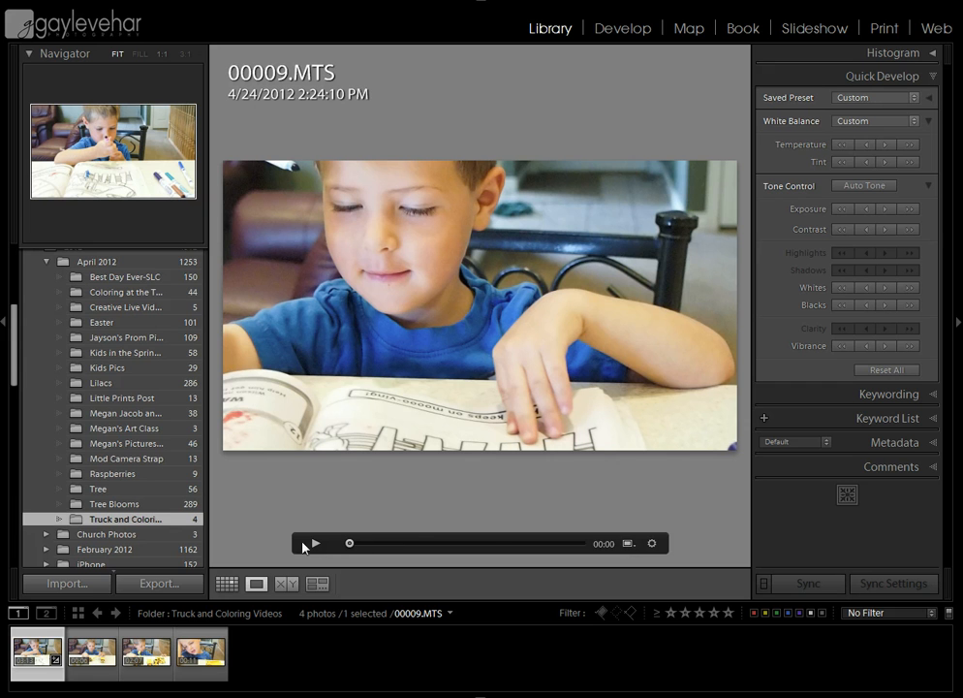
{"action": "mouse_move", "coordinate": [636, 552]}
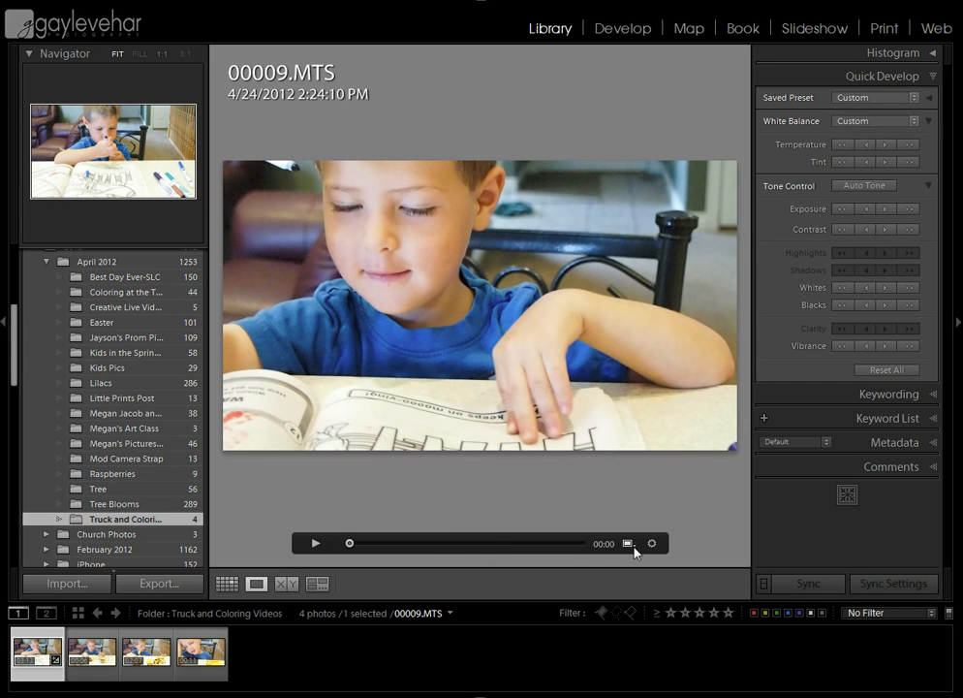
Step: Expand the Trim Video frame strip beneath the 00009.MTS clip
{"action": "left_click", "coordinate": [652, 543]}
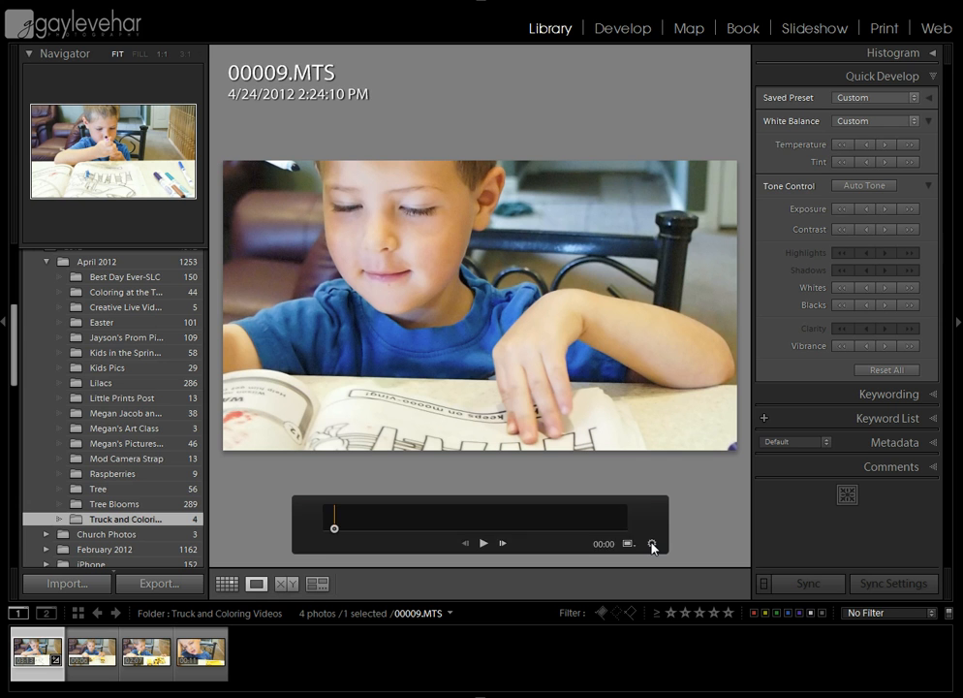
{"action": "left_click", "coordinate": [651, 543]}
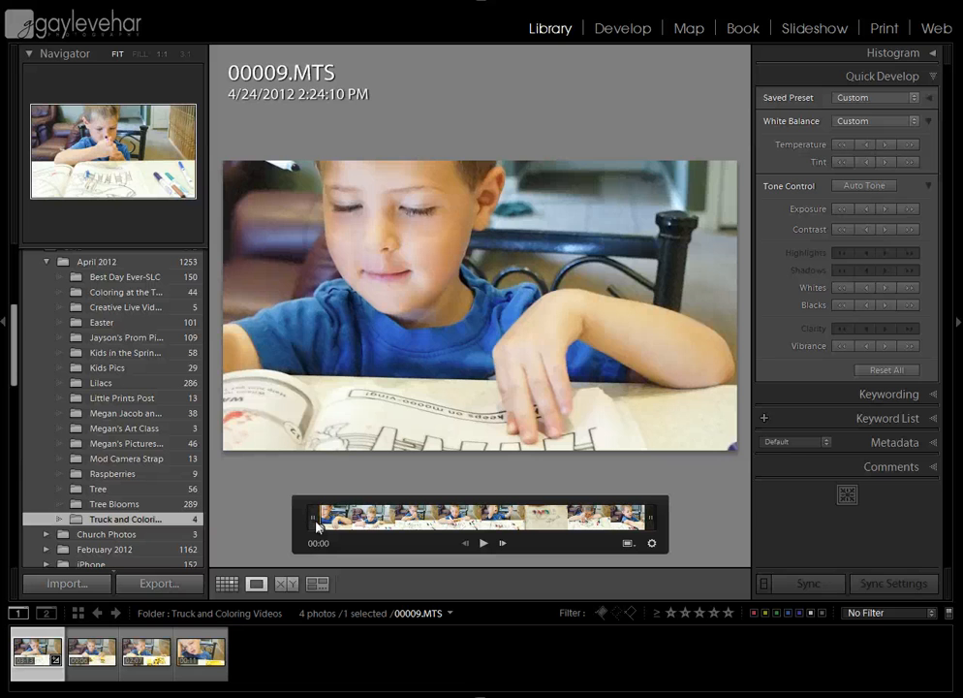
Step: Pull the trim handles inward so 00009.MTS starts and ends later/earlier, shortening the clip
{"action": "left_click", "coordinate": [385, 523]}
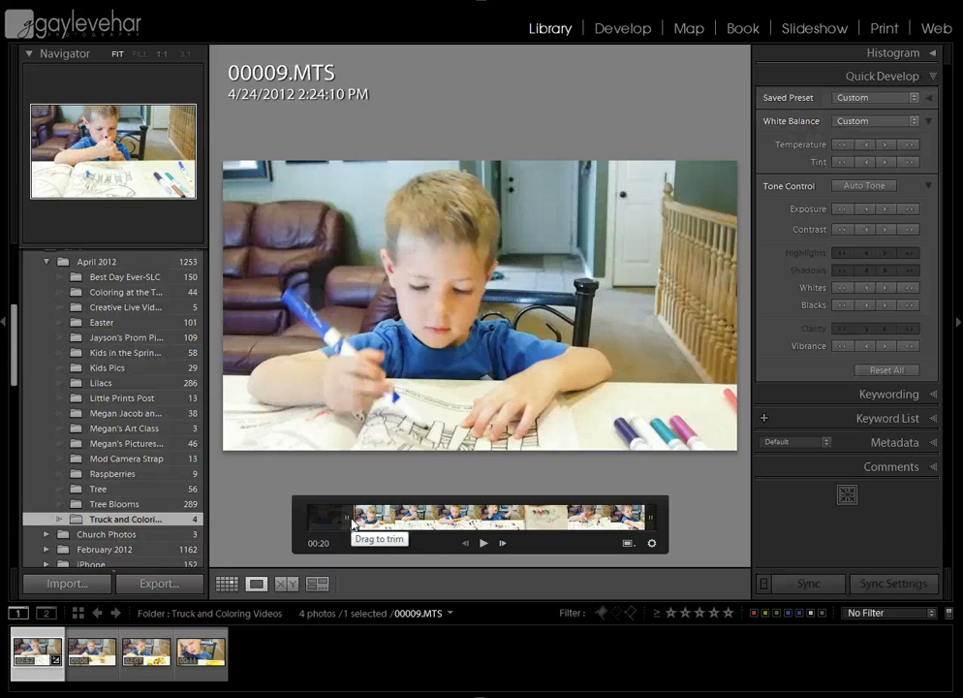
{"action": "mouse_move", "coordinate": [353, 523]}
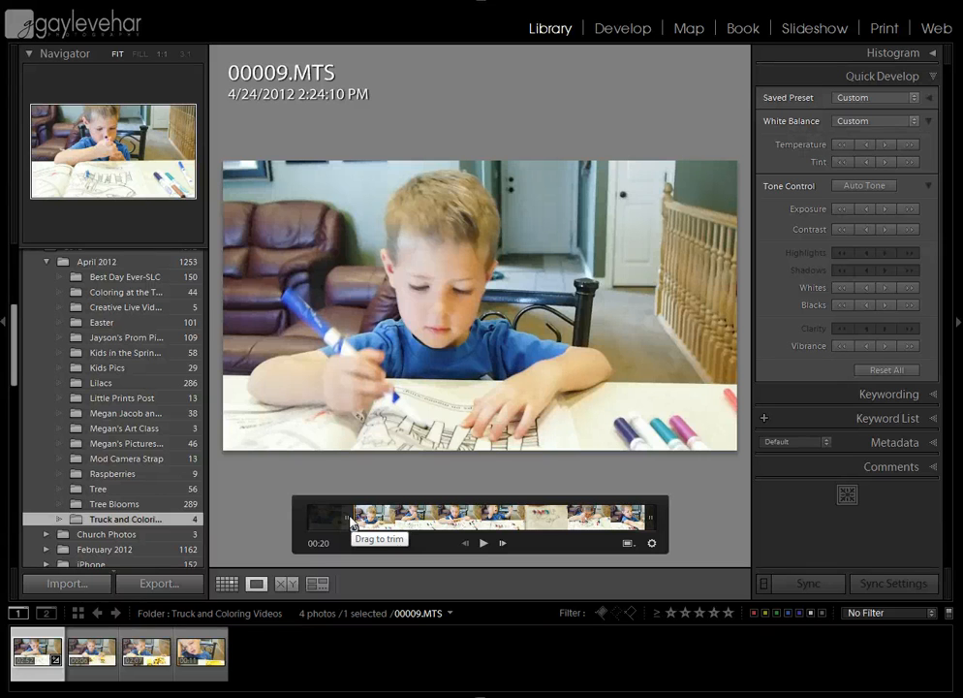
{"action": "mouse_move", "coordinate": [350, 522]}
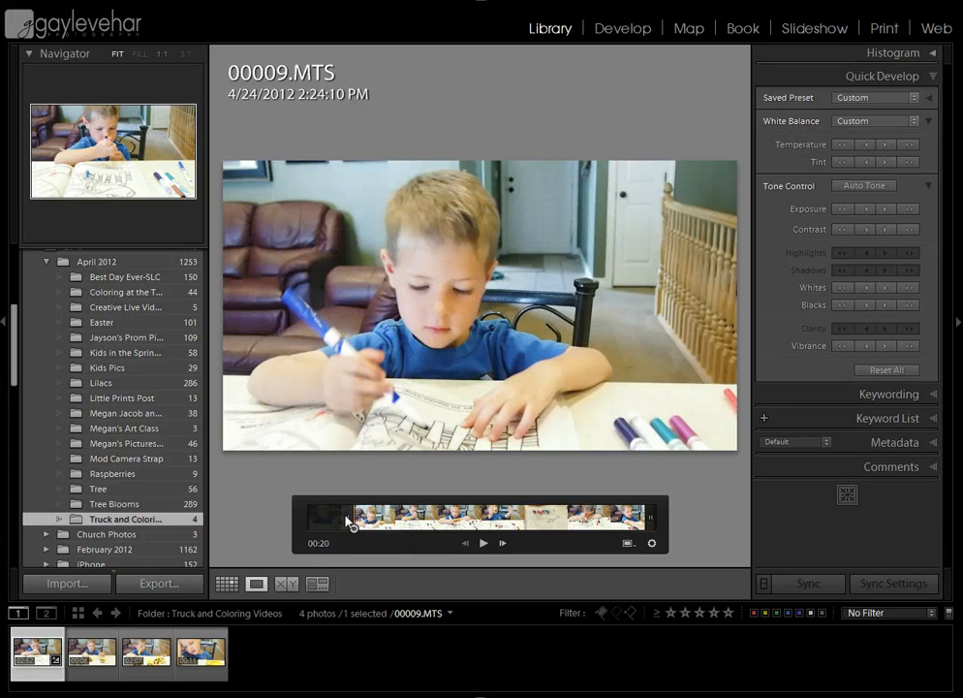
{"action": "mouse_move", "coordinate": [349, 522]}
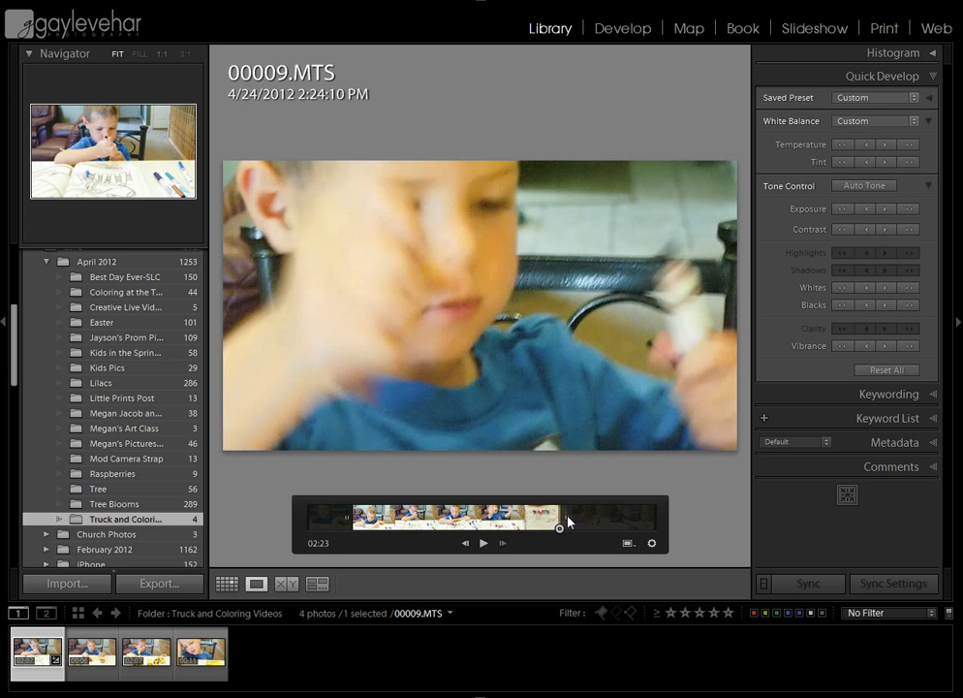
{"action": "left_click_drag", "start_coordinate": [558, 527], "coordinate": [552, 529]}
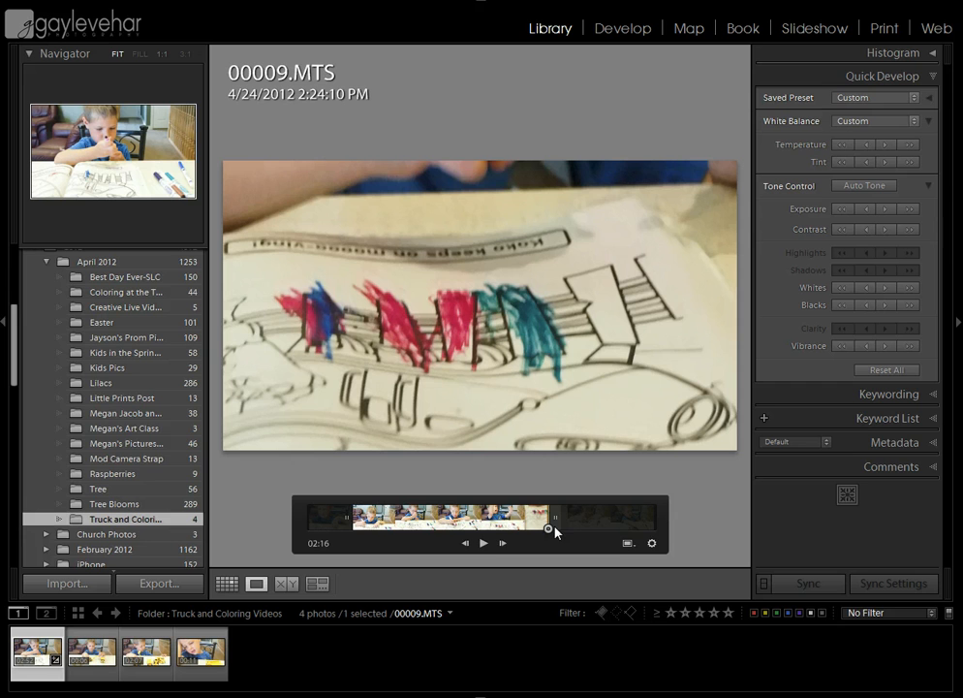
{"action": "mouse_move", "coordinate": [553, 531]}
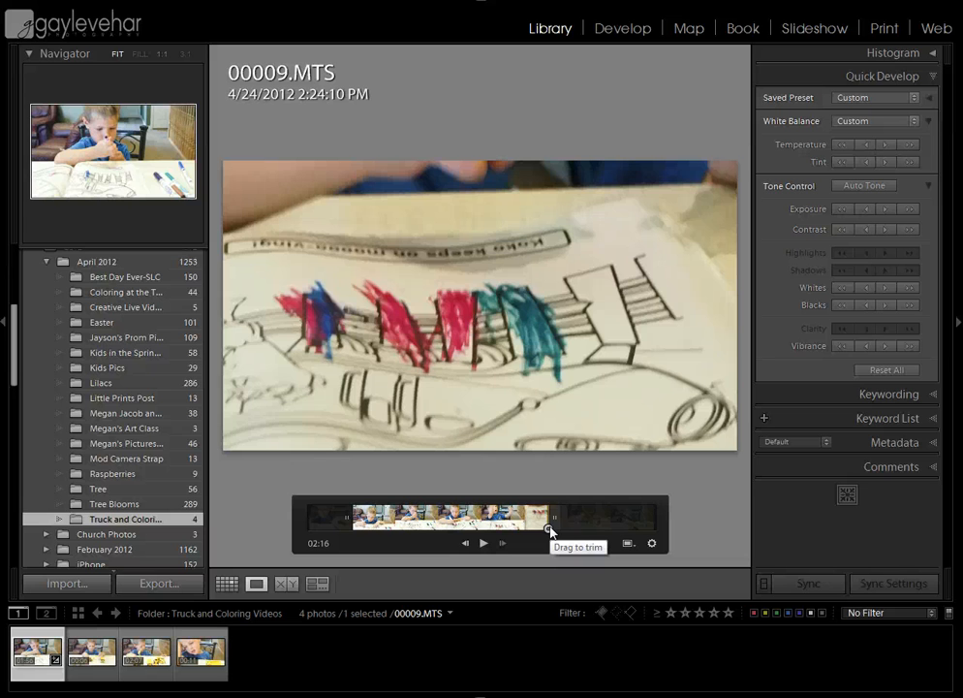
{"action": "left_click_drag", "start_coordinate": [551, 519], "coordinate": [411, 520]}
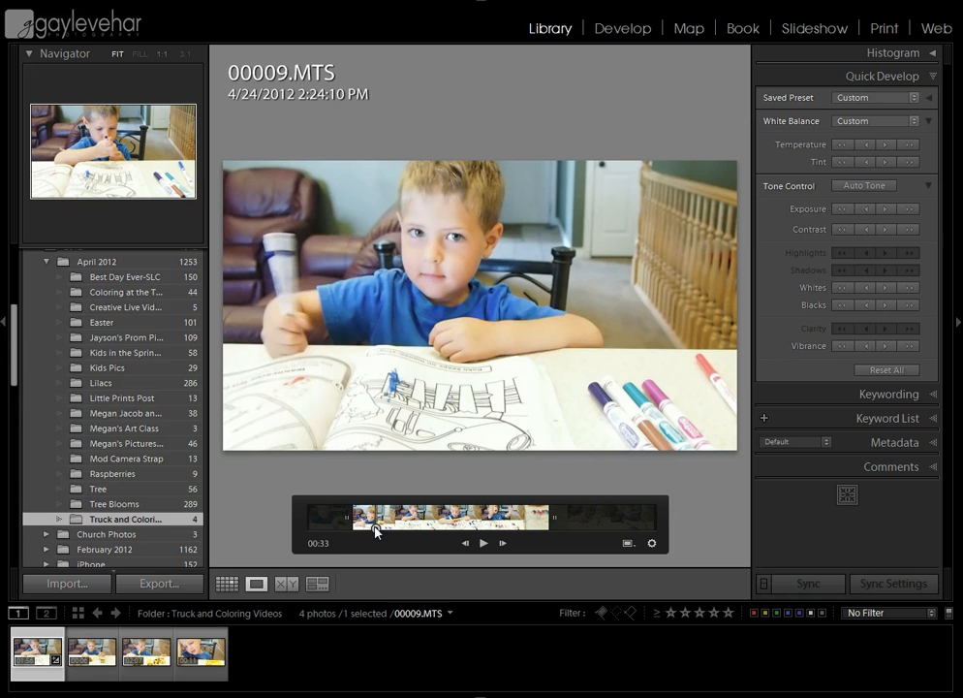
Step: Move the playhead along the strip to around 00:30, the boy holding up a marker
{"action": "left_click", "coordinate": [419, 519]}
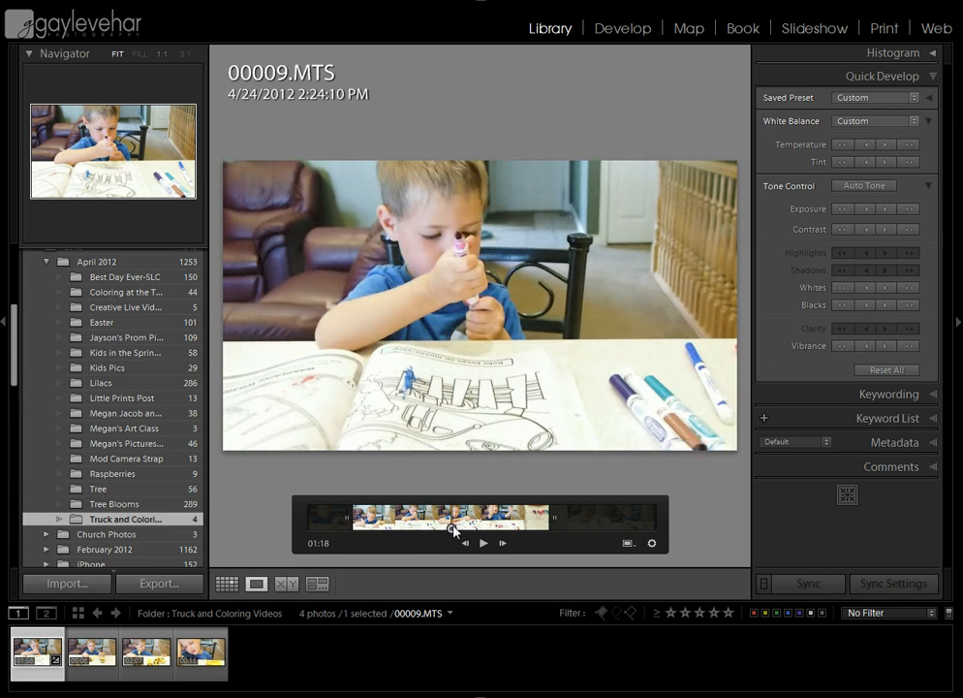
{"action": "left_click", "coordinate": [484, 531]}
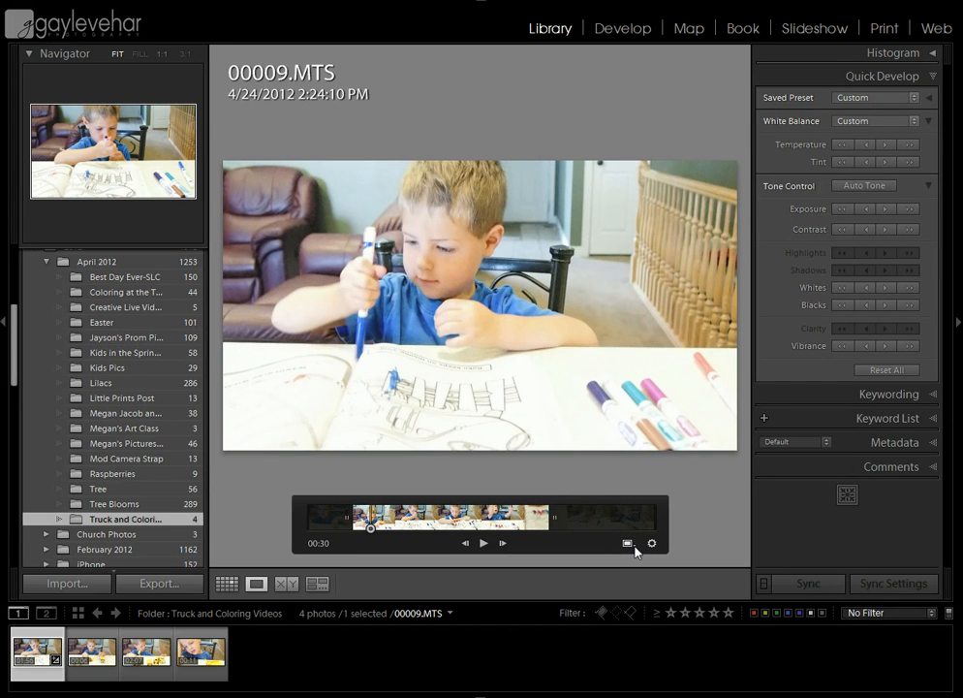
Step: Set the current frame as 00009.MTS's poster frame and return to the Library grid
{"action": "left_click", "coordinate": [651, 543]}
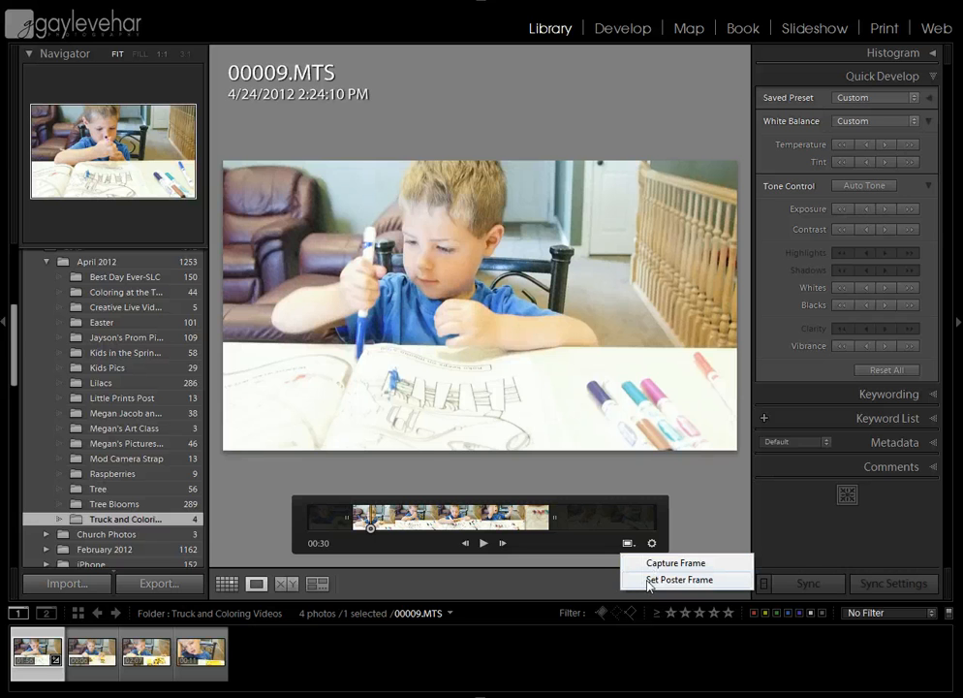
{"action": "mouse_move", "coordinate": [675, 562]}
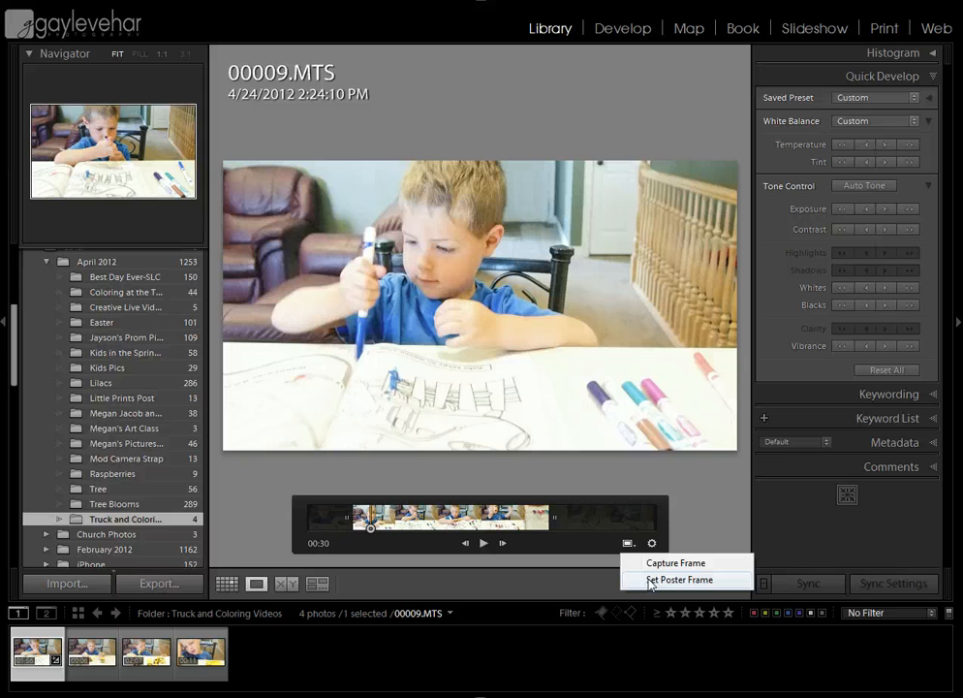
{"action": "left_click", "coordinate": [681, 577]}
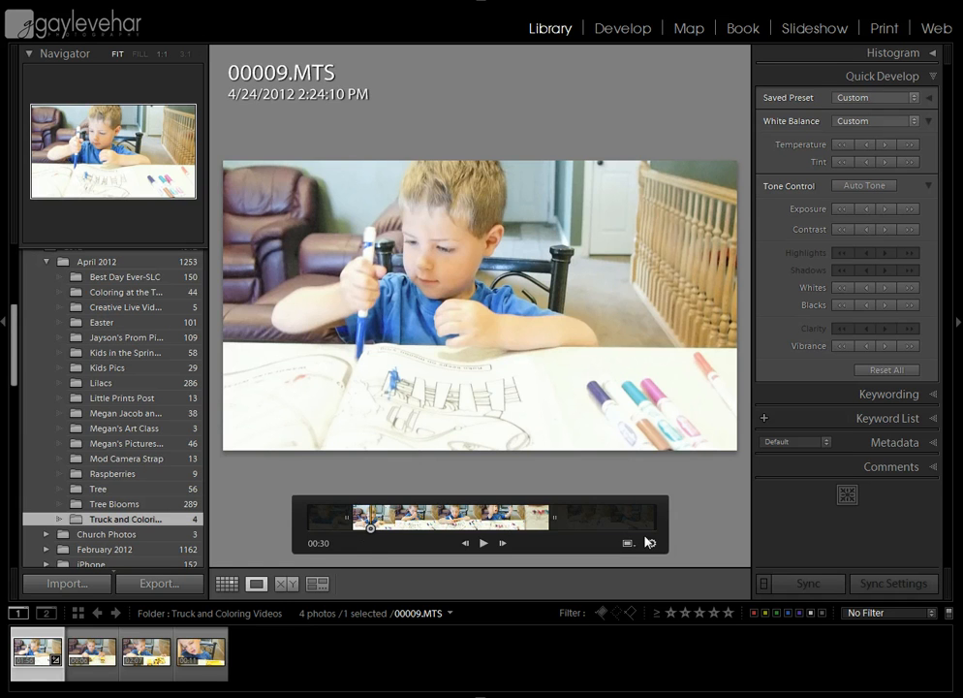
{"action": "left_click", "coordinate": [227, 584]}
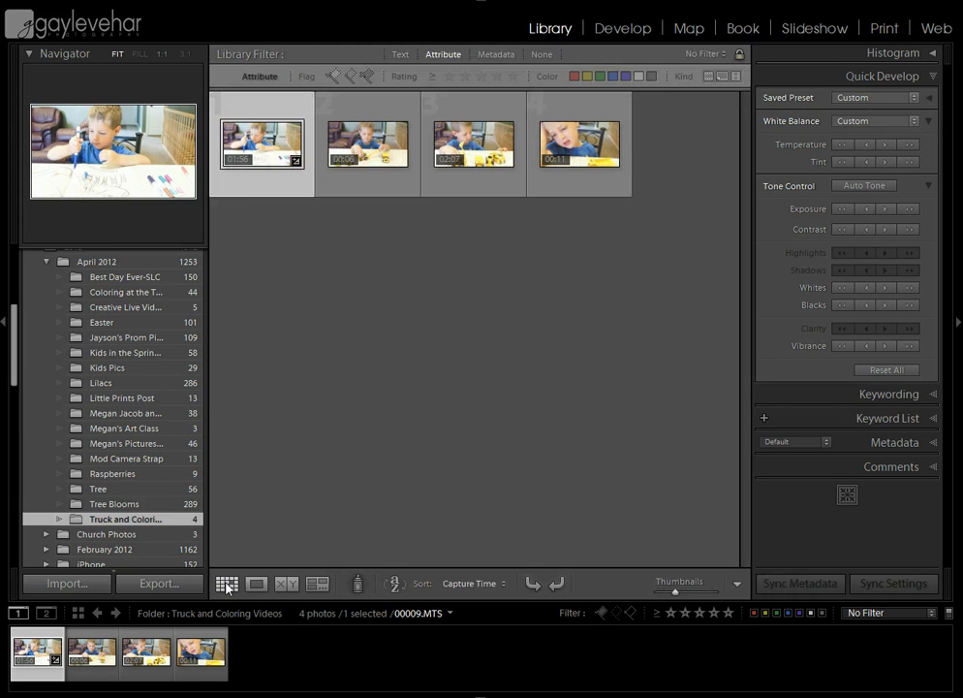
{"action": "left_click", "coordinate": [261, 143]}
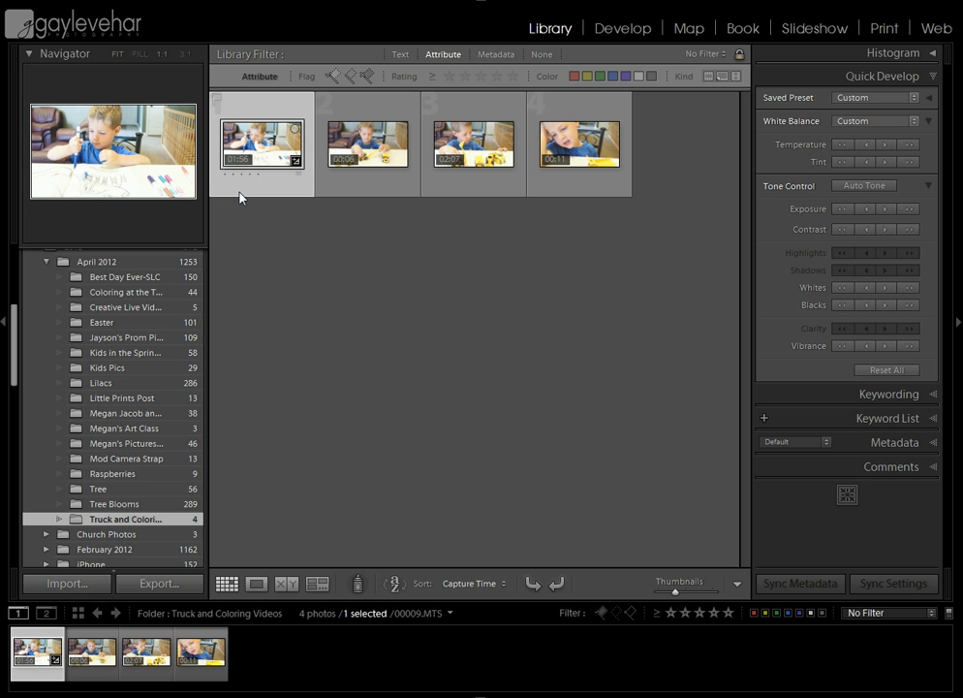
{"action": "mouse_move", "coordinate": [240, 159]}
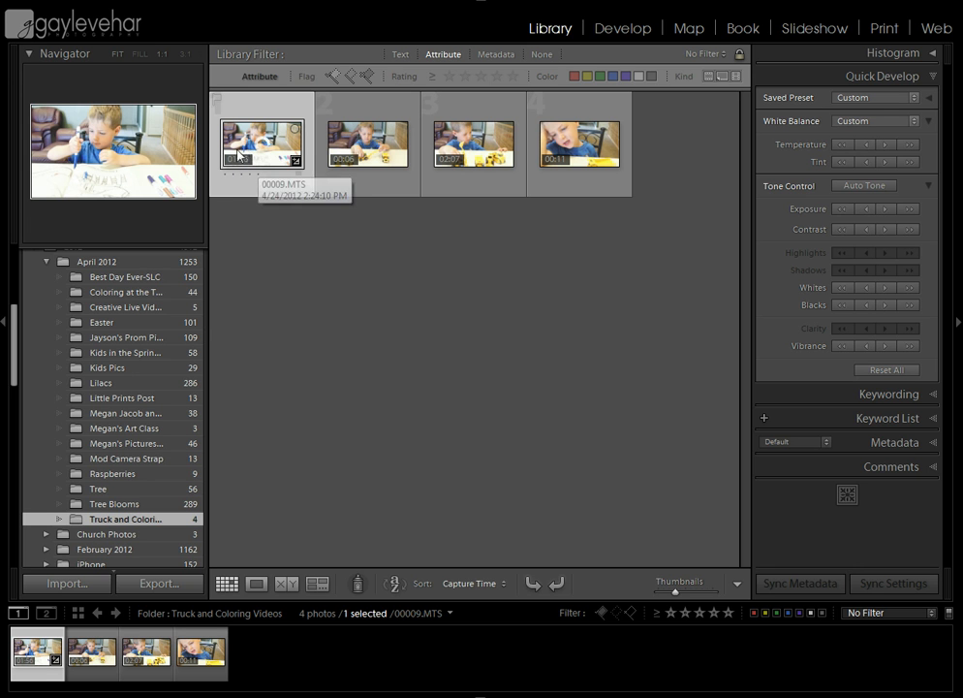